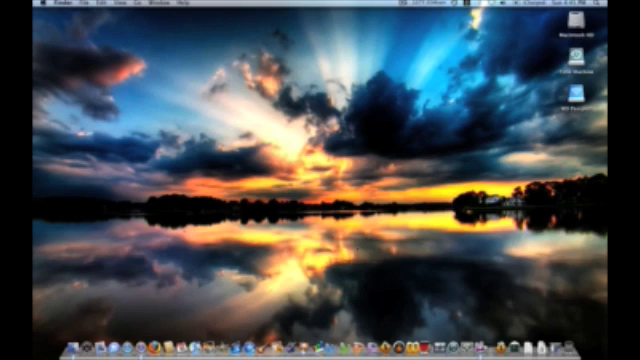
pyautogui.moveTo(332, 344)
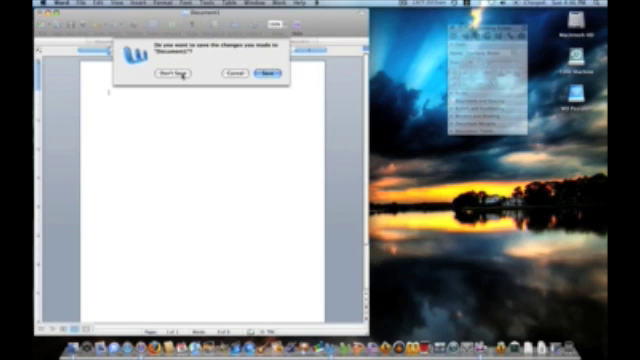
# - Discard the unsaved Word document and browse Macintosh HD > Applications to the Office 2004 folder
pyautogui.click(172, 76)
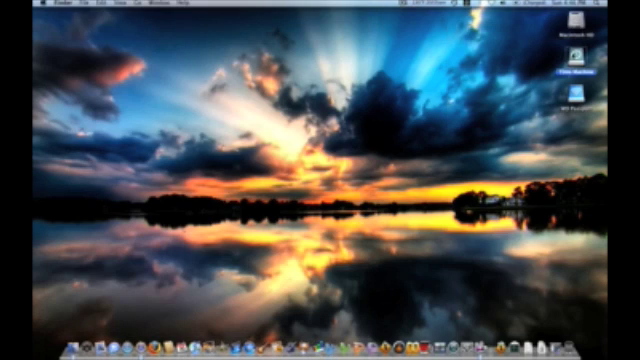
pyautogui.doubleClick(576, 70)
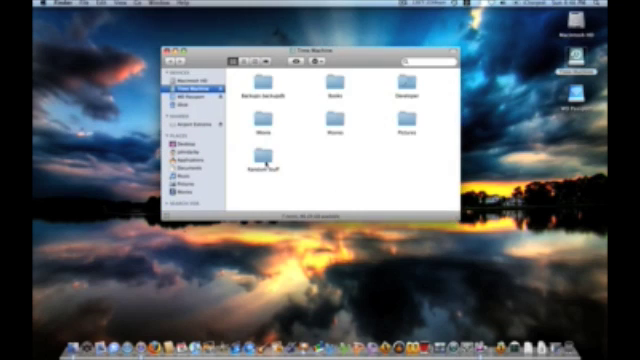
pyautogui.doubleClick(270, 160)
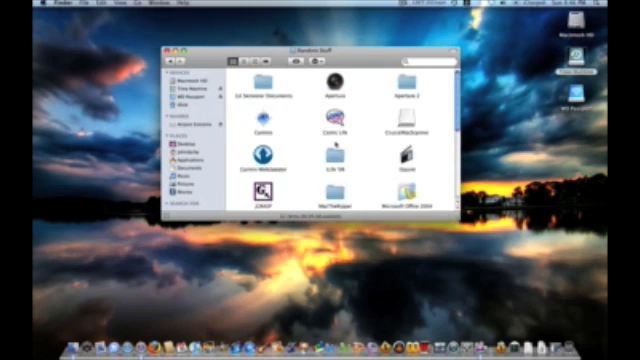
pyautogui.scroll(-3)
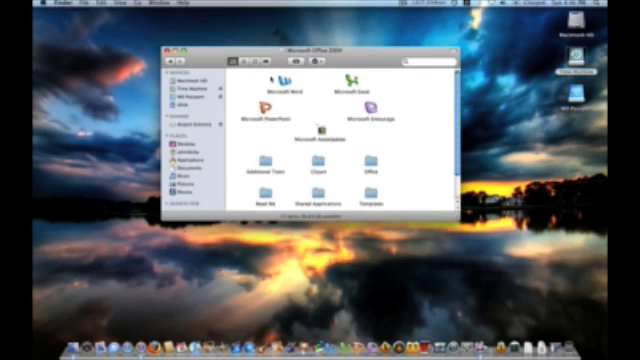
# - Launch Microsoft Word 2004 from the Office 2004 folder
pyautogui.click(176, 48)
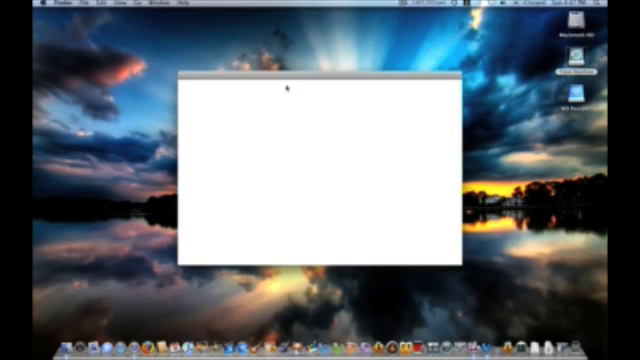
pyautogui.moveTo(376, 132)
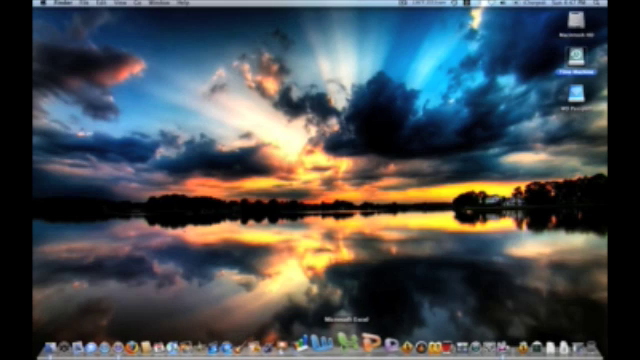
pyautogui.moveTo(390, 344)
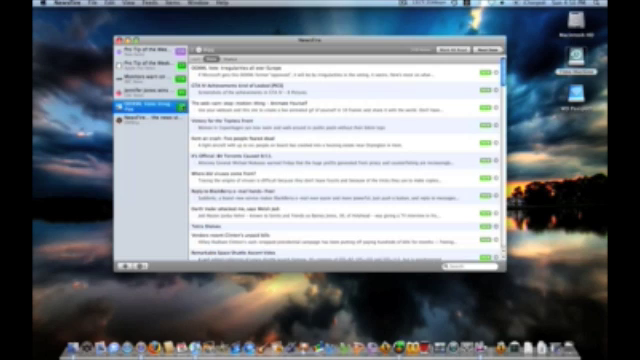
# - Browse the feed's stories and select the OOXML Vote: Irregularities all over Europe story
pyautogui.click(340, 72)
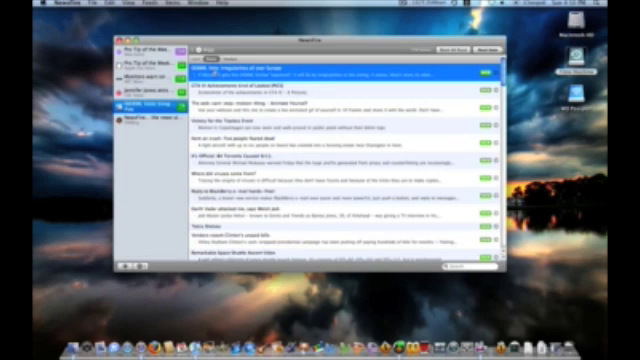
pyautogui.click(340, 144)
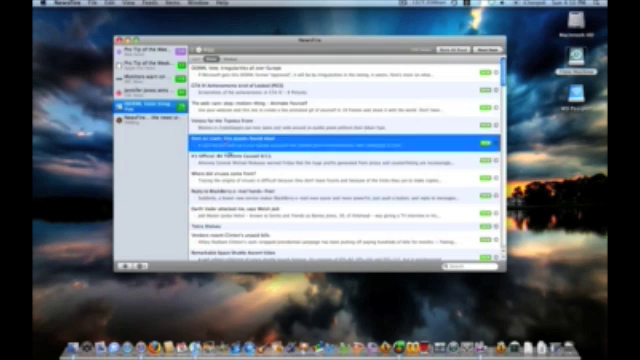
pyautogui.scroll(-3)
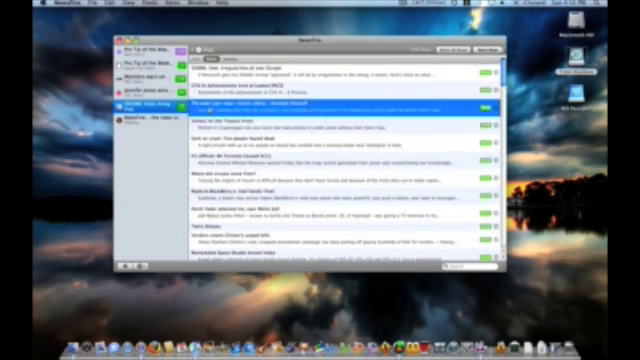
pyautogui.click(340, 68)
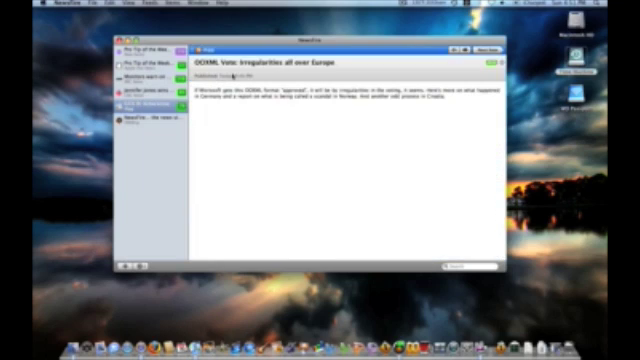
pyautogui.moveTo(320, 72)
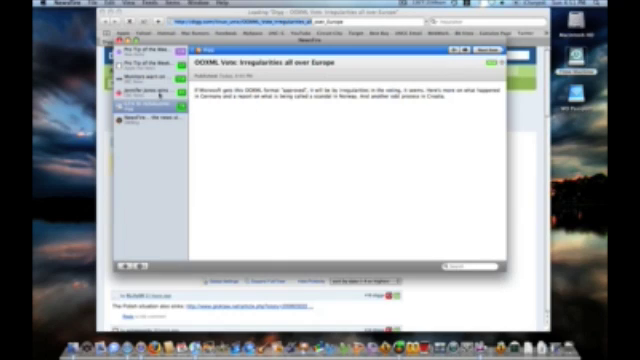
# - Open the story's Digg page in Safari and scroll down to the reader comments
pyautogui.click(144, 72)
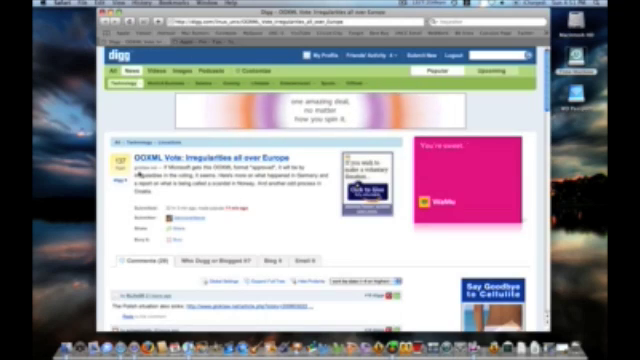
pyautogui.scroll(-3)
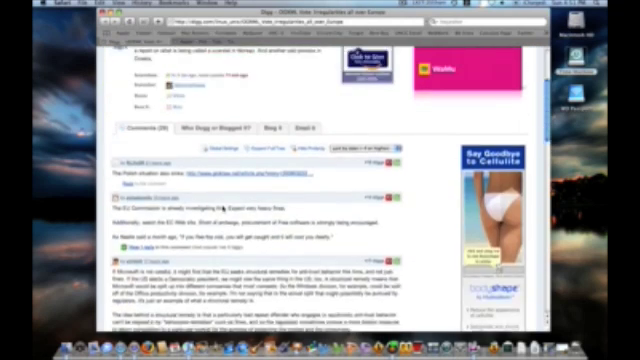